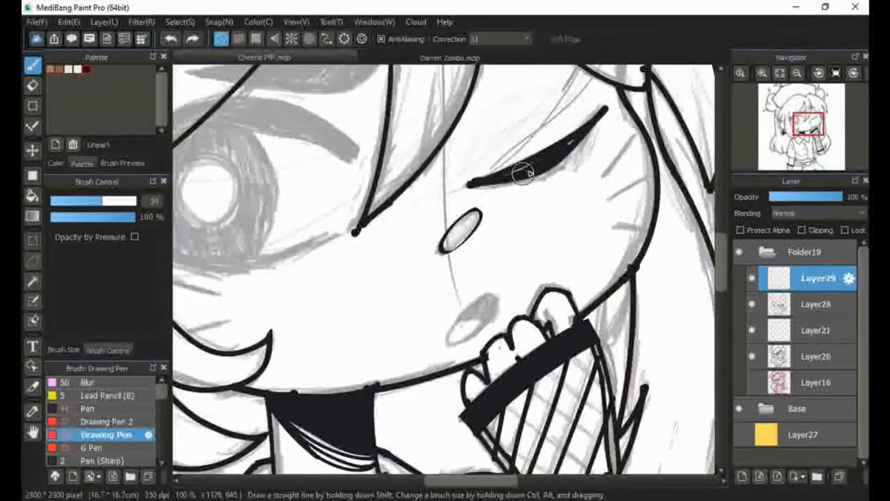
# - Ink a clean black lineart stroke over the sketched eye
pyautogui.click(814, 303)
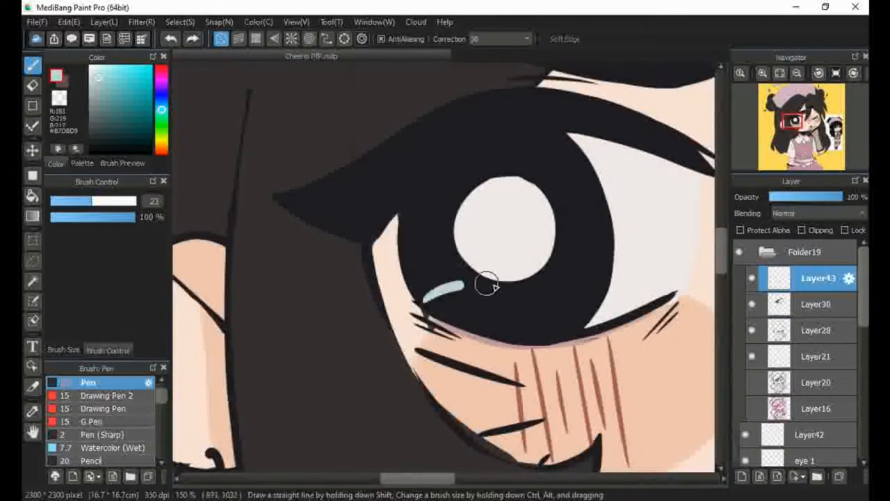
# - Paint a light blue crescent highlight along the bottom of the iris on Layer43
pyautogui.moveTo(445, 285); pyautogui.dragTo(503, 295)
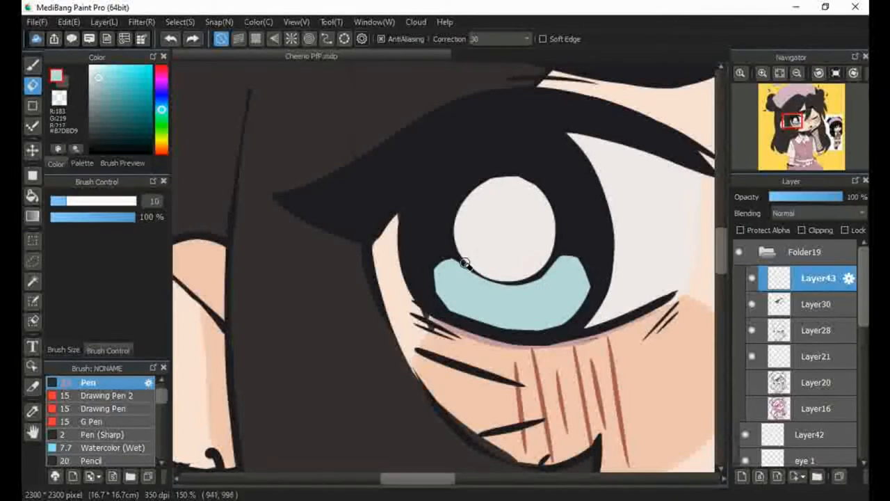
pyautogui.moveTo(465, 263); pyautogui.dragTo(577, 260)
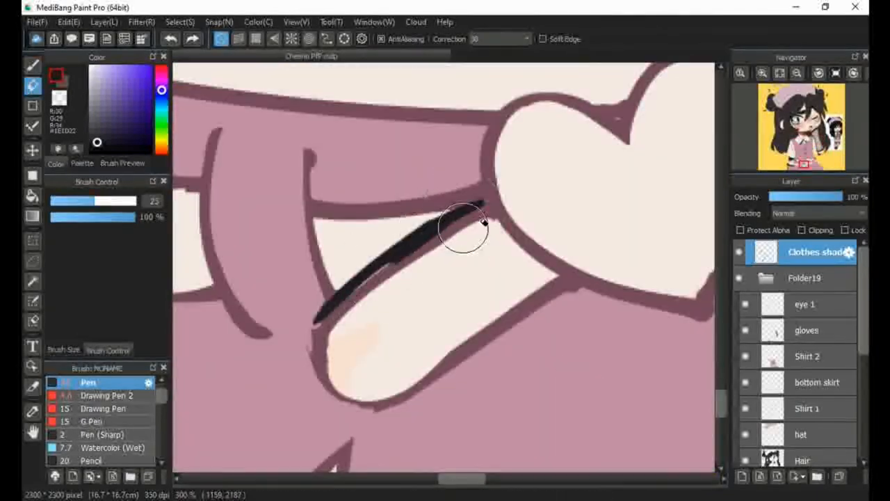
# - Paint a dark shadow wedge along the pink clothing fold beneath the glove
pyautogui.moveTo(480, 222); pyautogui.dragTo(279, 243)
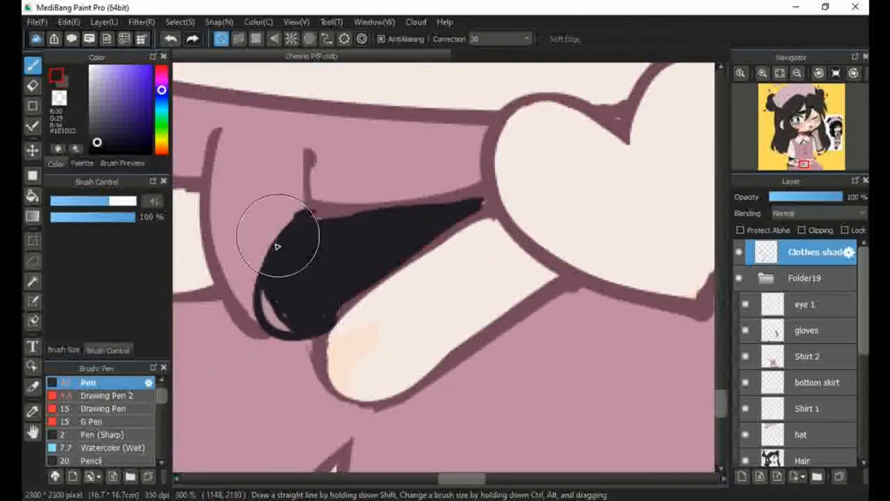